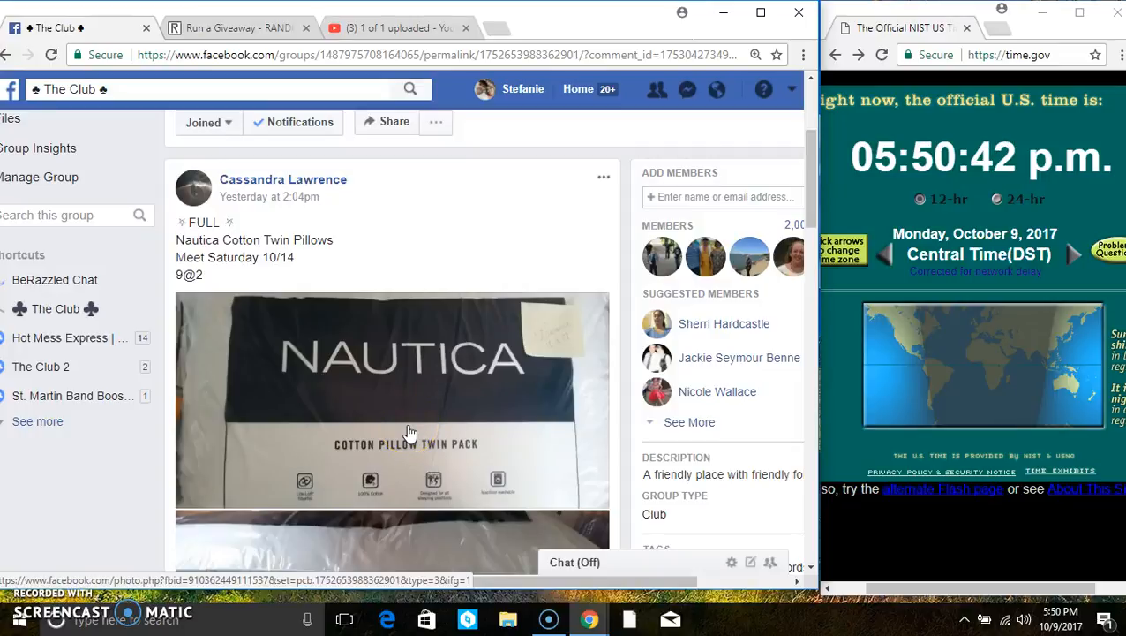
Scroll the Nautica Cotton Twin Pillows post down to the numbered nine-name comment list and copy it
{"action": "scroll", "scroll_direction": "down", "scroll_amount": 3}
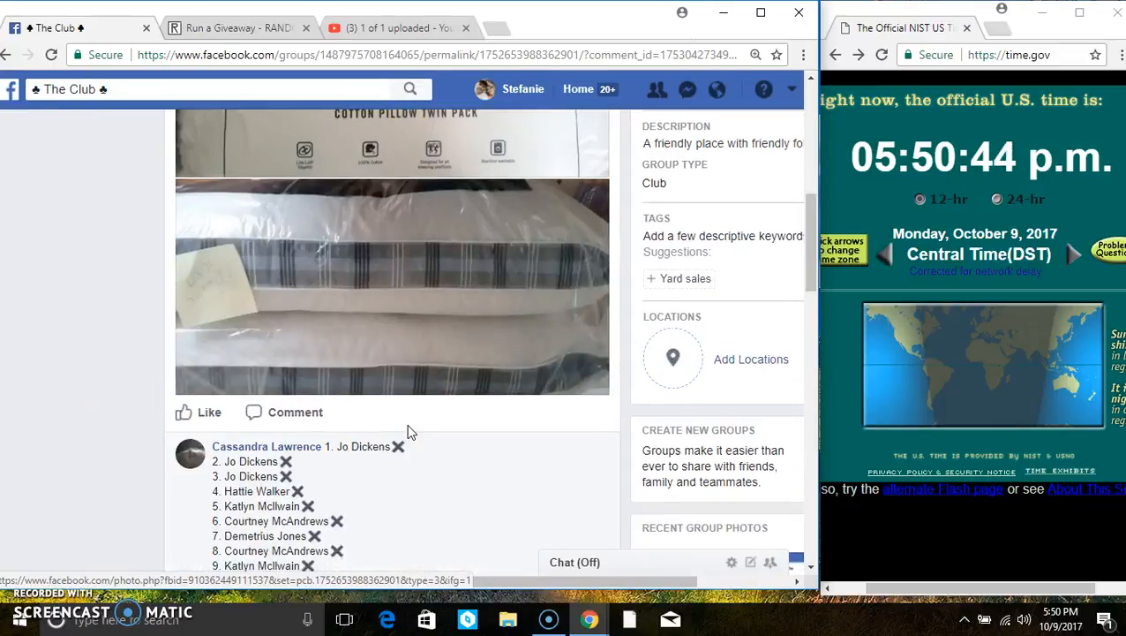
{"action": "scroll", "scroll_direction": "down", "scroll_amount": 3}
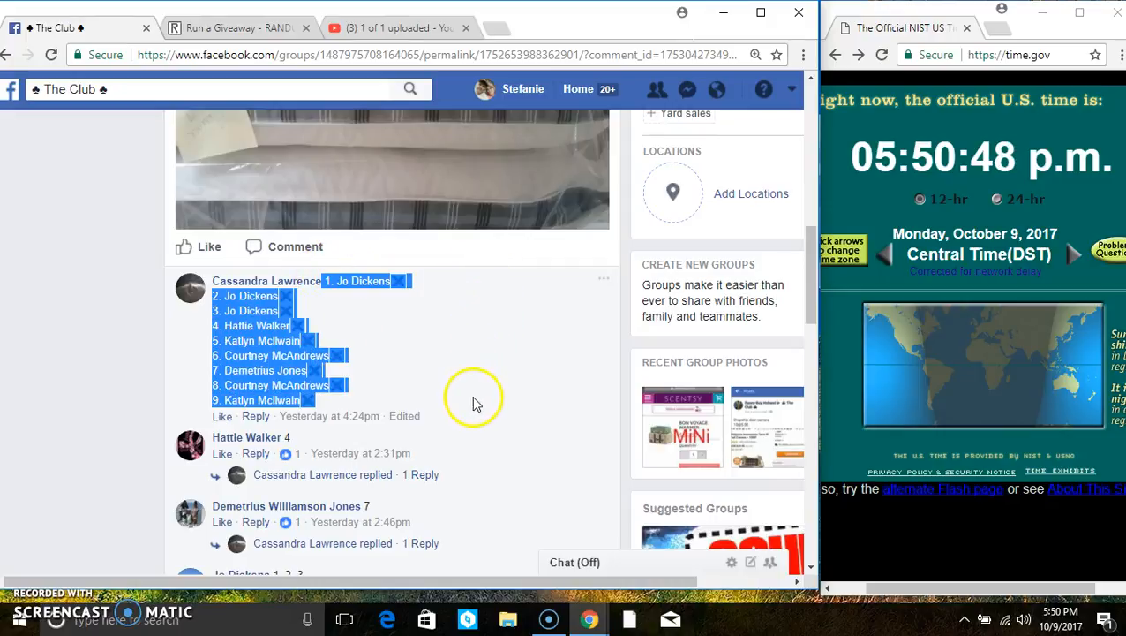
{"action": "scroll", "scroll_direction": "down", "scroll_amount": 3}
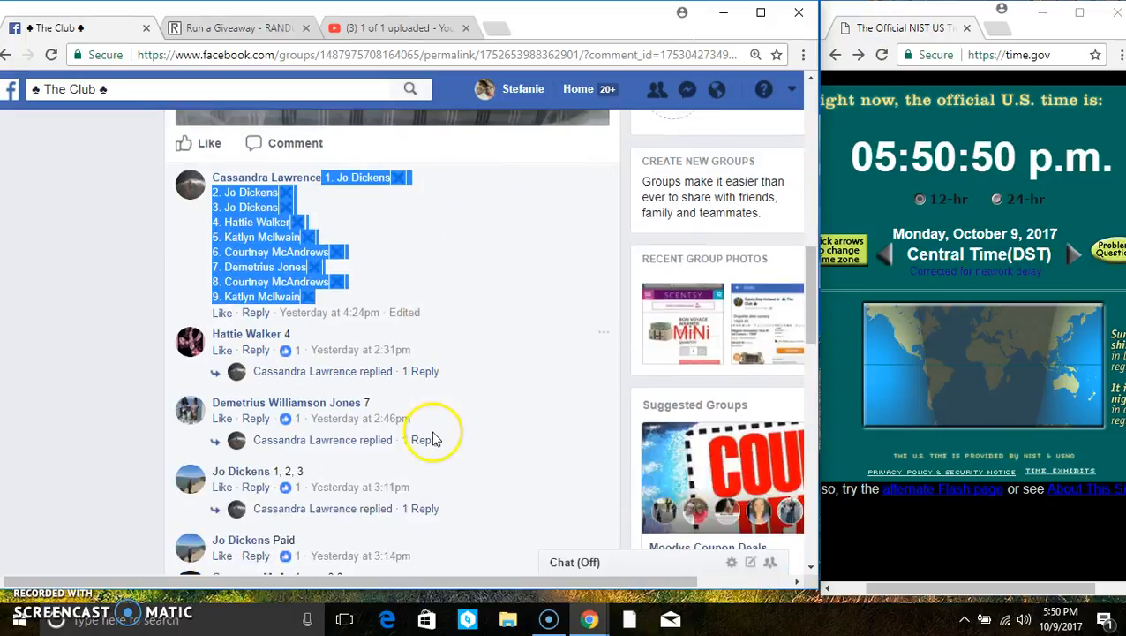
{"action": "scroll", "scroll_direction": "down", "scroll_amount": 3}
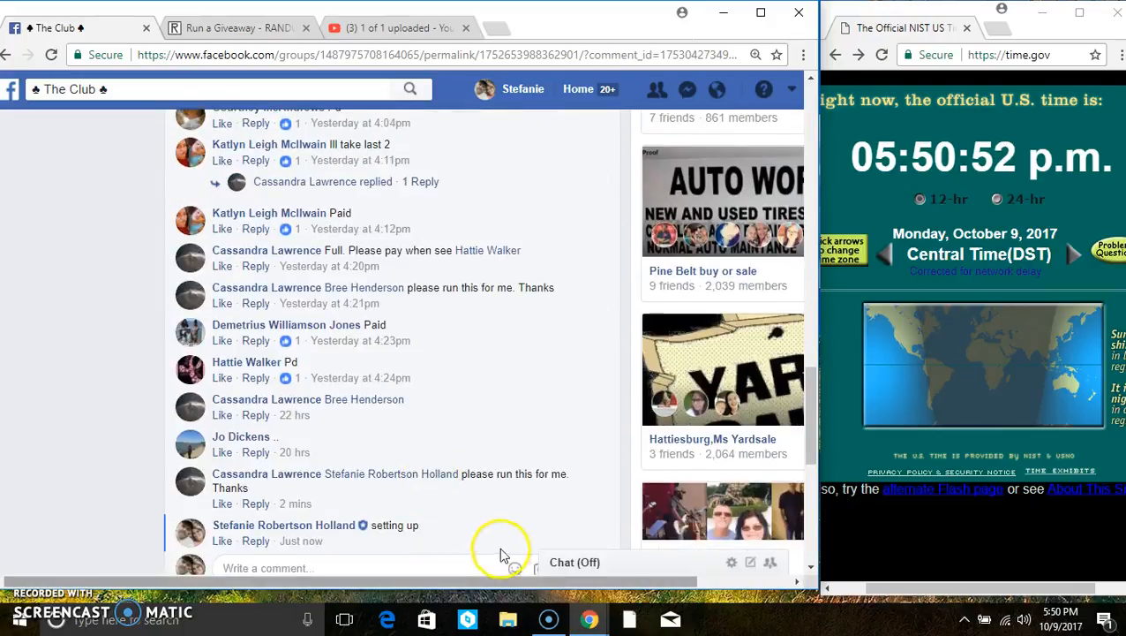
{"action": "scroll", "scroll_direction": "down", "scroll_amount": 3}
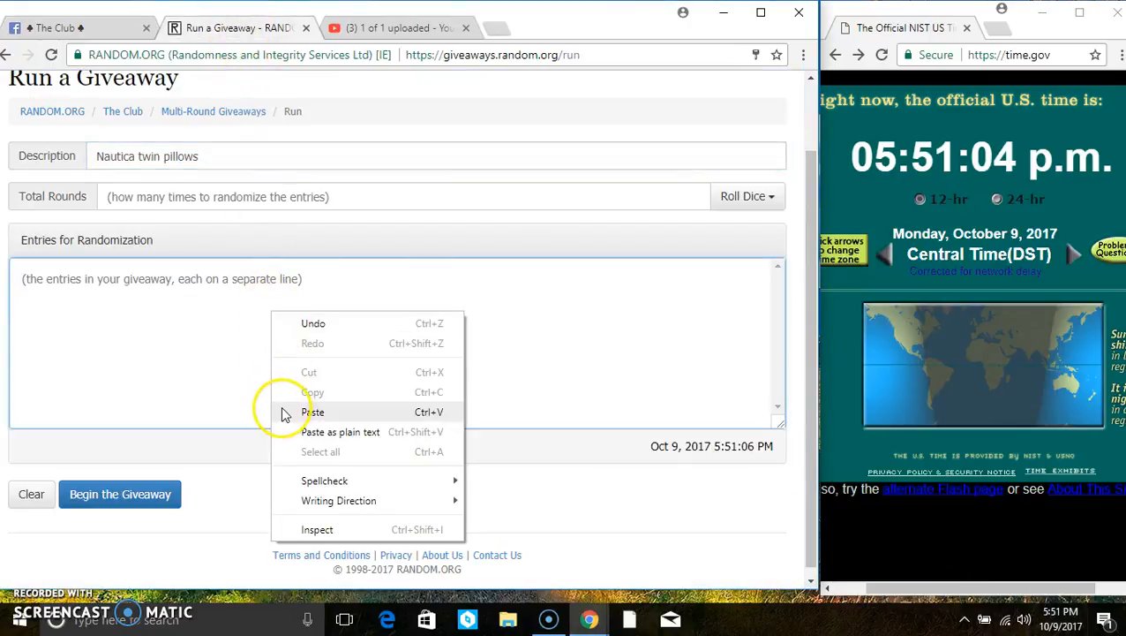
Paste the nine names as entries, accept a dice-rolled total of 10 rounds, and begin round one
{"action": "left_click", "coordinate": [312, 411]}
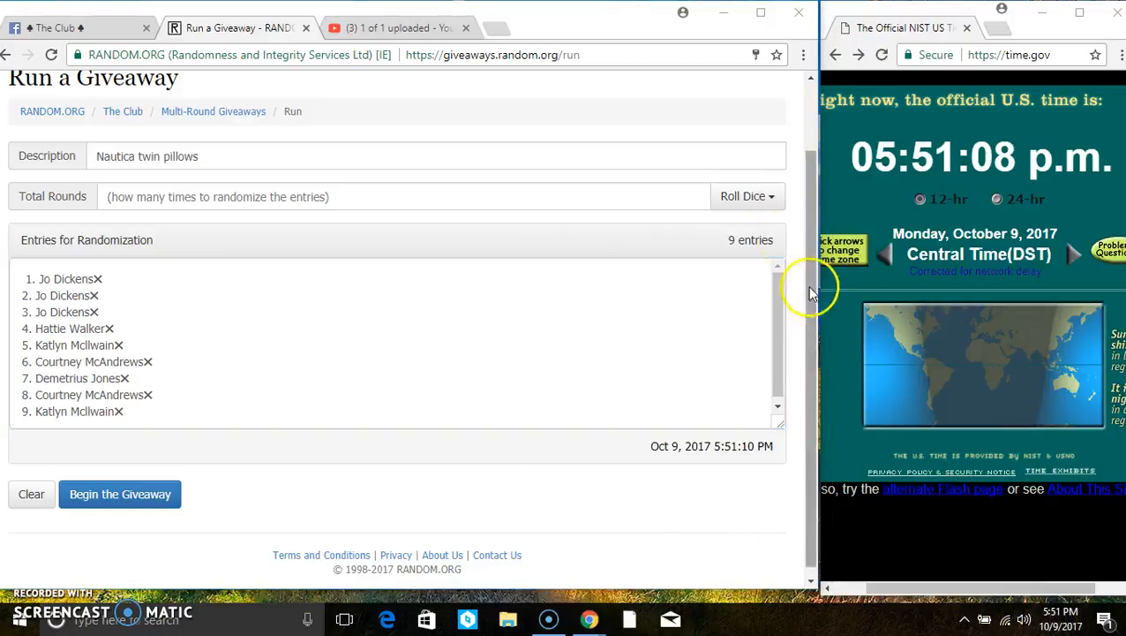
{"action": "left_click", "coordinate": [745, 196]}
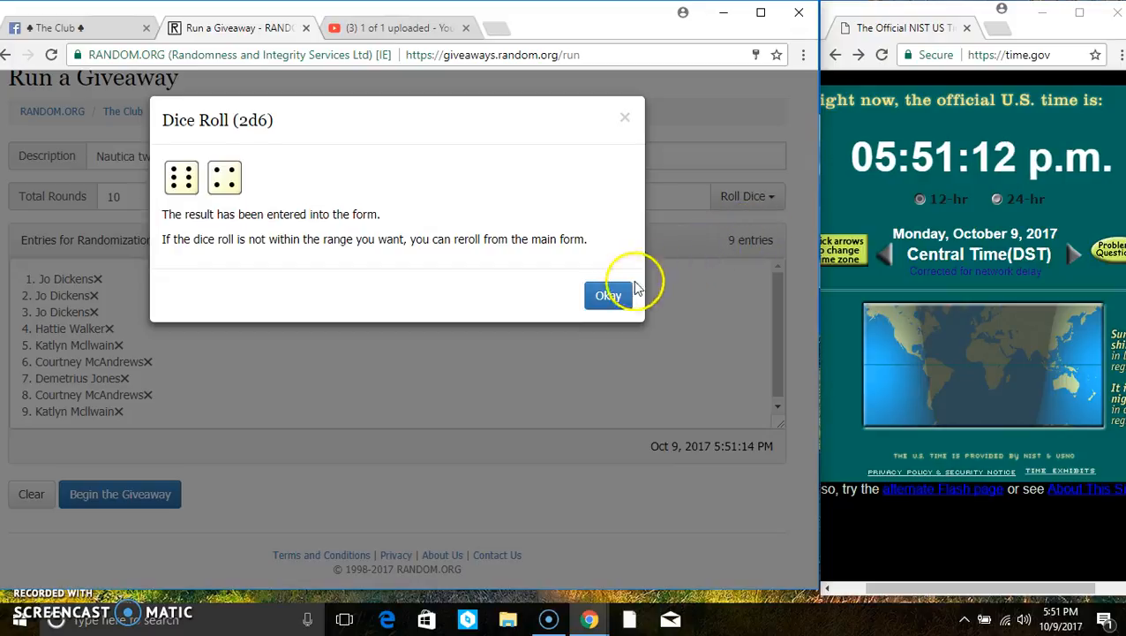
{"action": "left_click", "coordinate": [607, 295]}
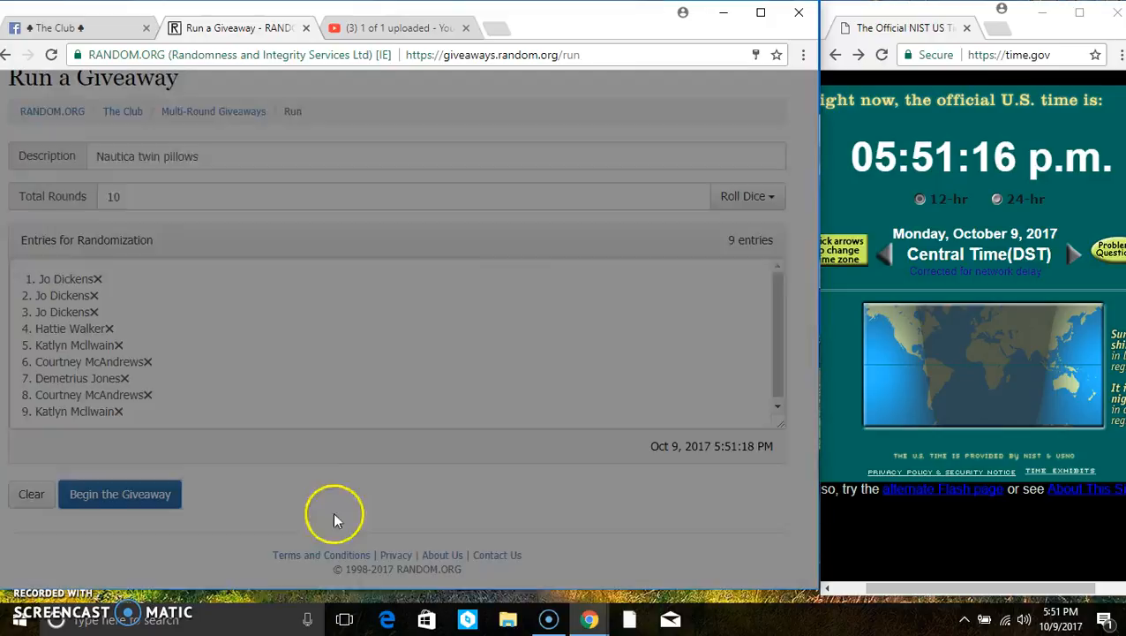
{"action": "left_click", "coordinate": [120, 495]}
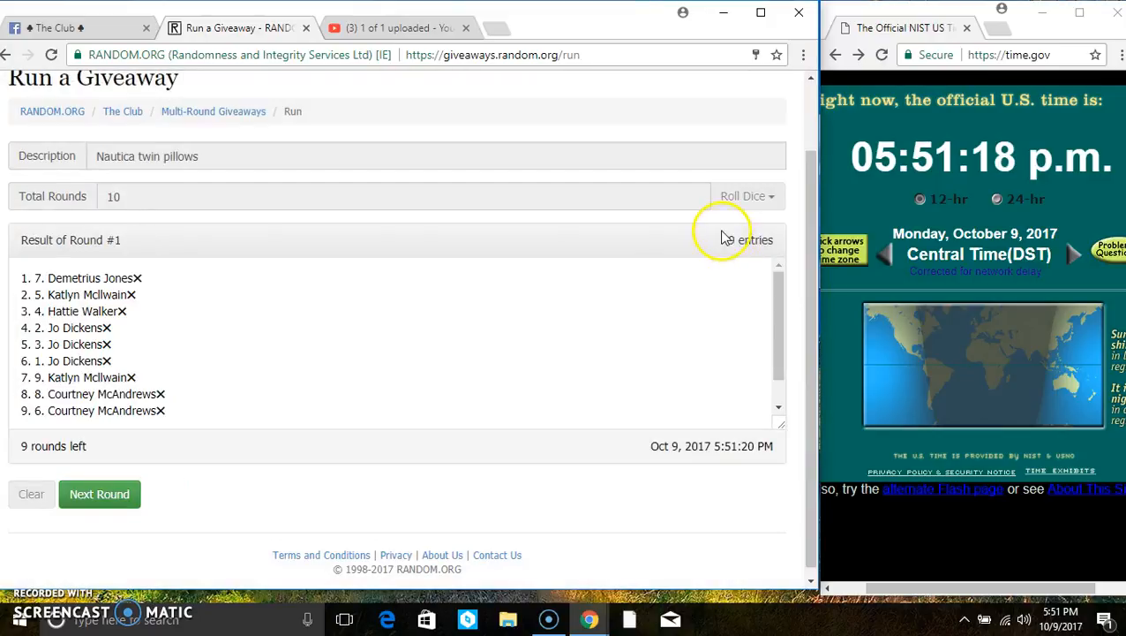
Advance through rounds two to nine until only the Final Round button remains
{"action": "left_click", "coordinate": [99, 495]}
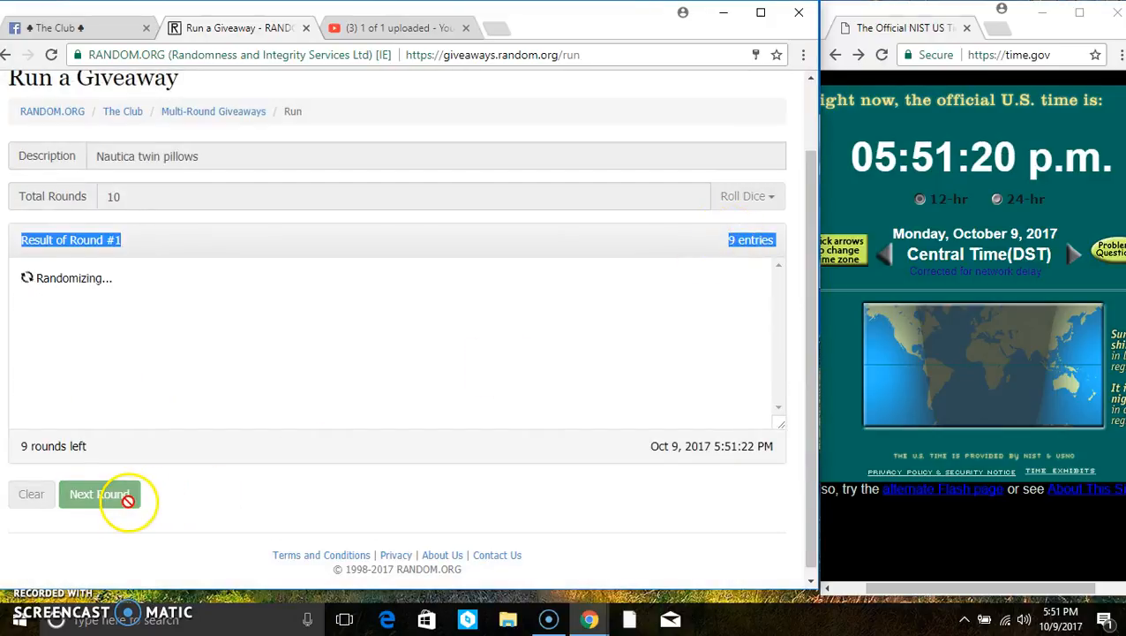
{"action": "left_click", "coordinate": [99, 494]}
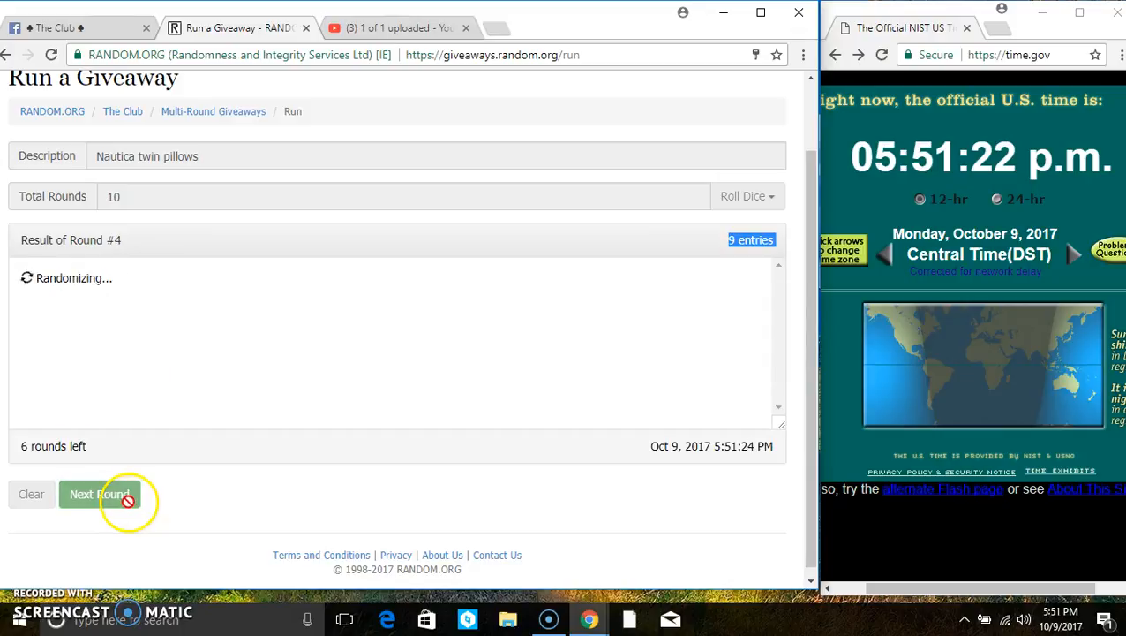
{"action": "left_click", "coordinate": [99, 494]}
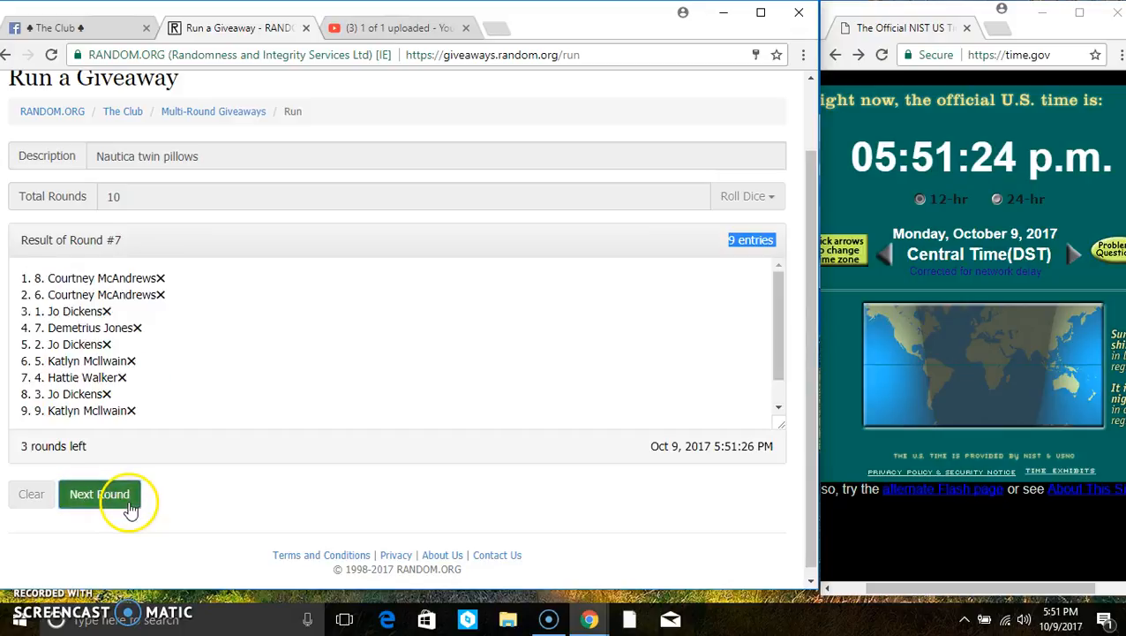
{"action": "left_click", "coordinate": [99, 494]}
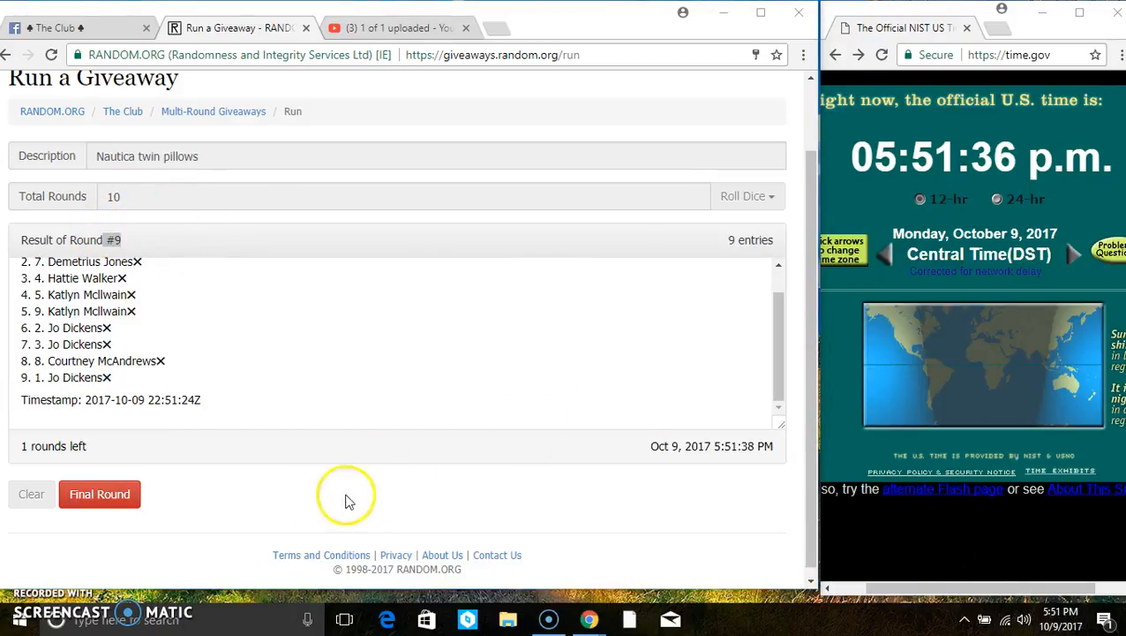
Run the tenth final round, view the winner with timestamp and verification code, and return to the Facebook post
{"action": "left_click", "coordinate": [99, 494]}
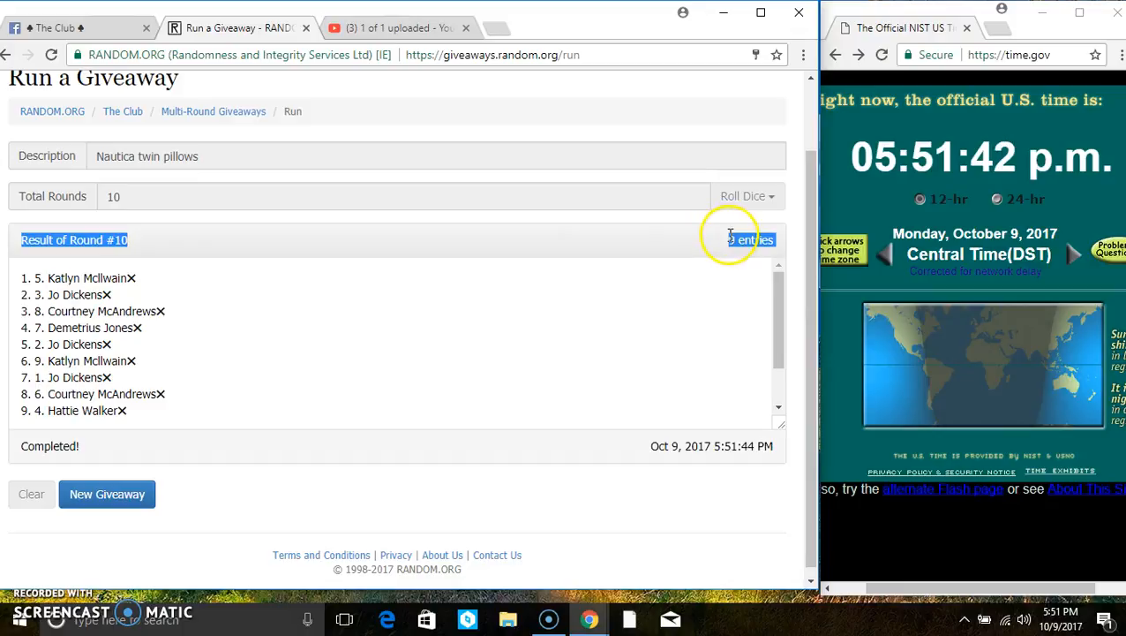
{"action": "scroll", "scroll_direction": "down", "scroll_amount": 3}
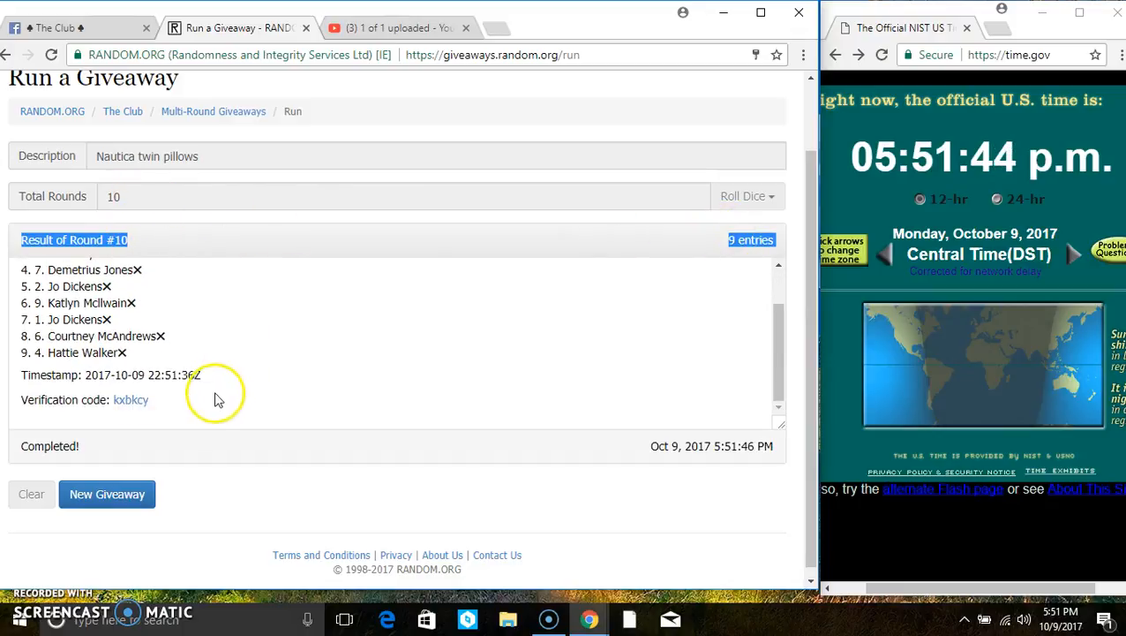
{"action": "left_click", "coordinate": [53, 29]}
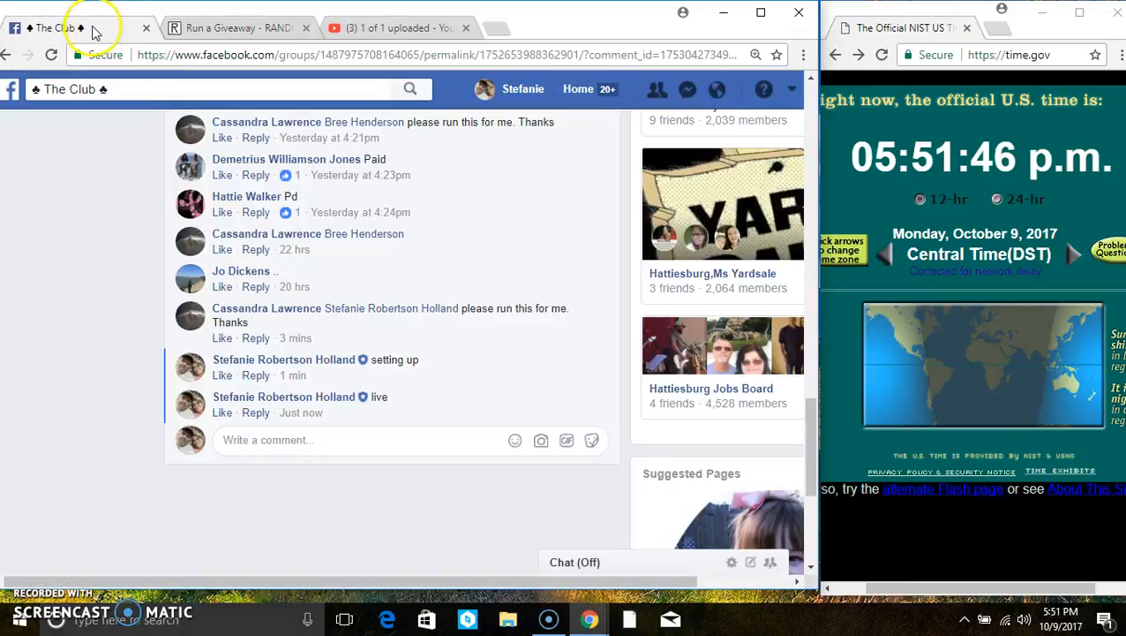